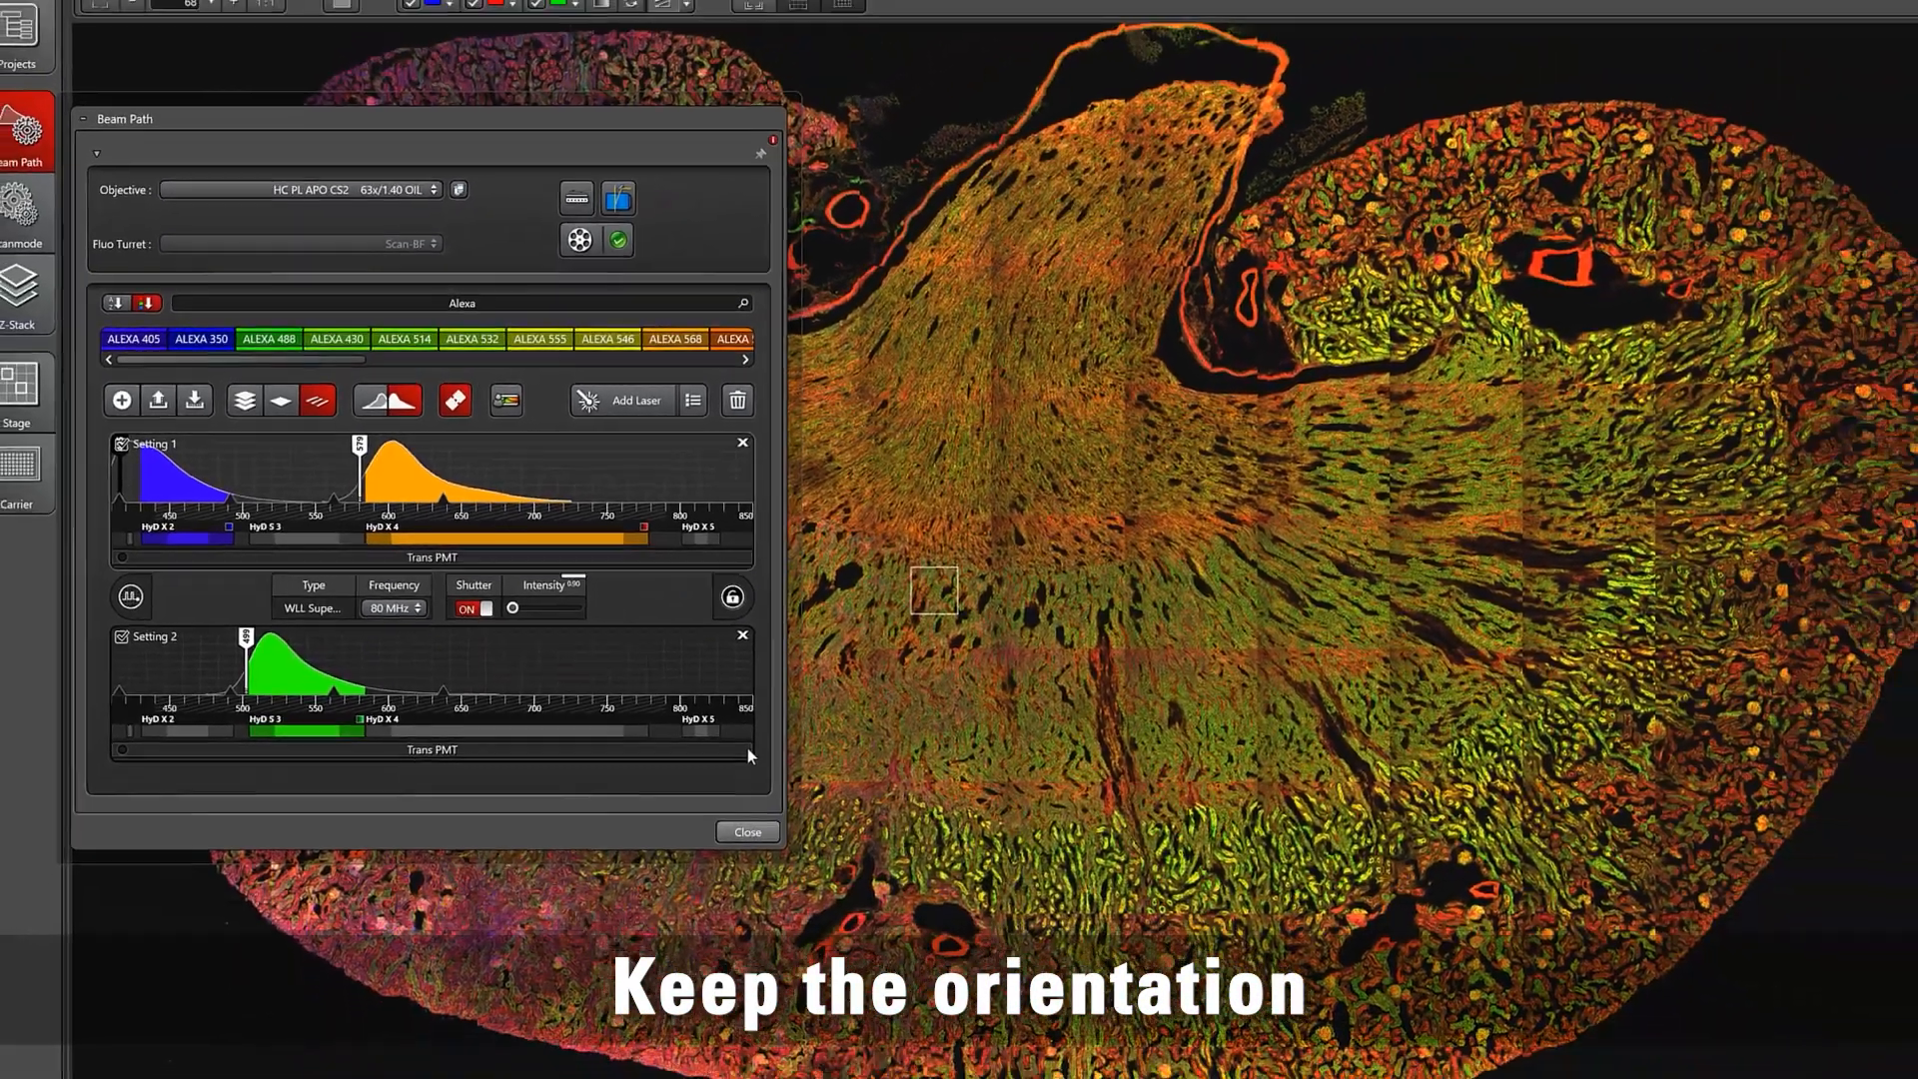
Step: Close the Beam Path dialog to reveal the stitched kidney overview
click(746, 832)
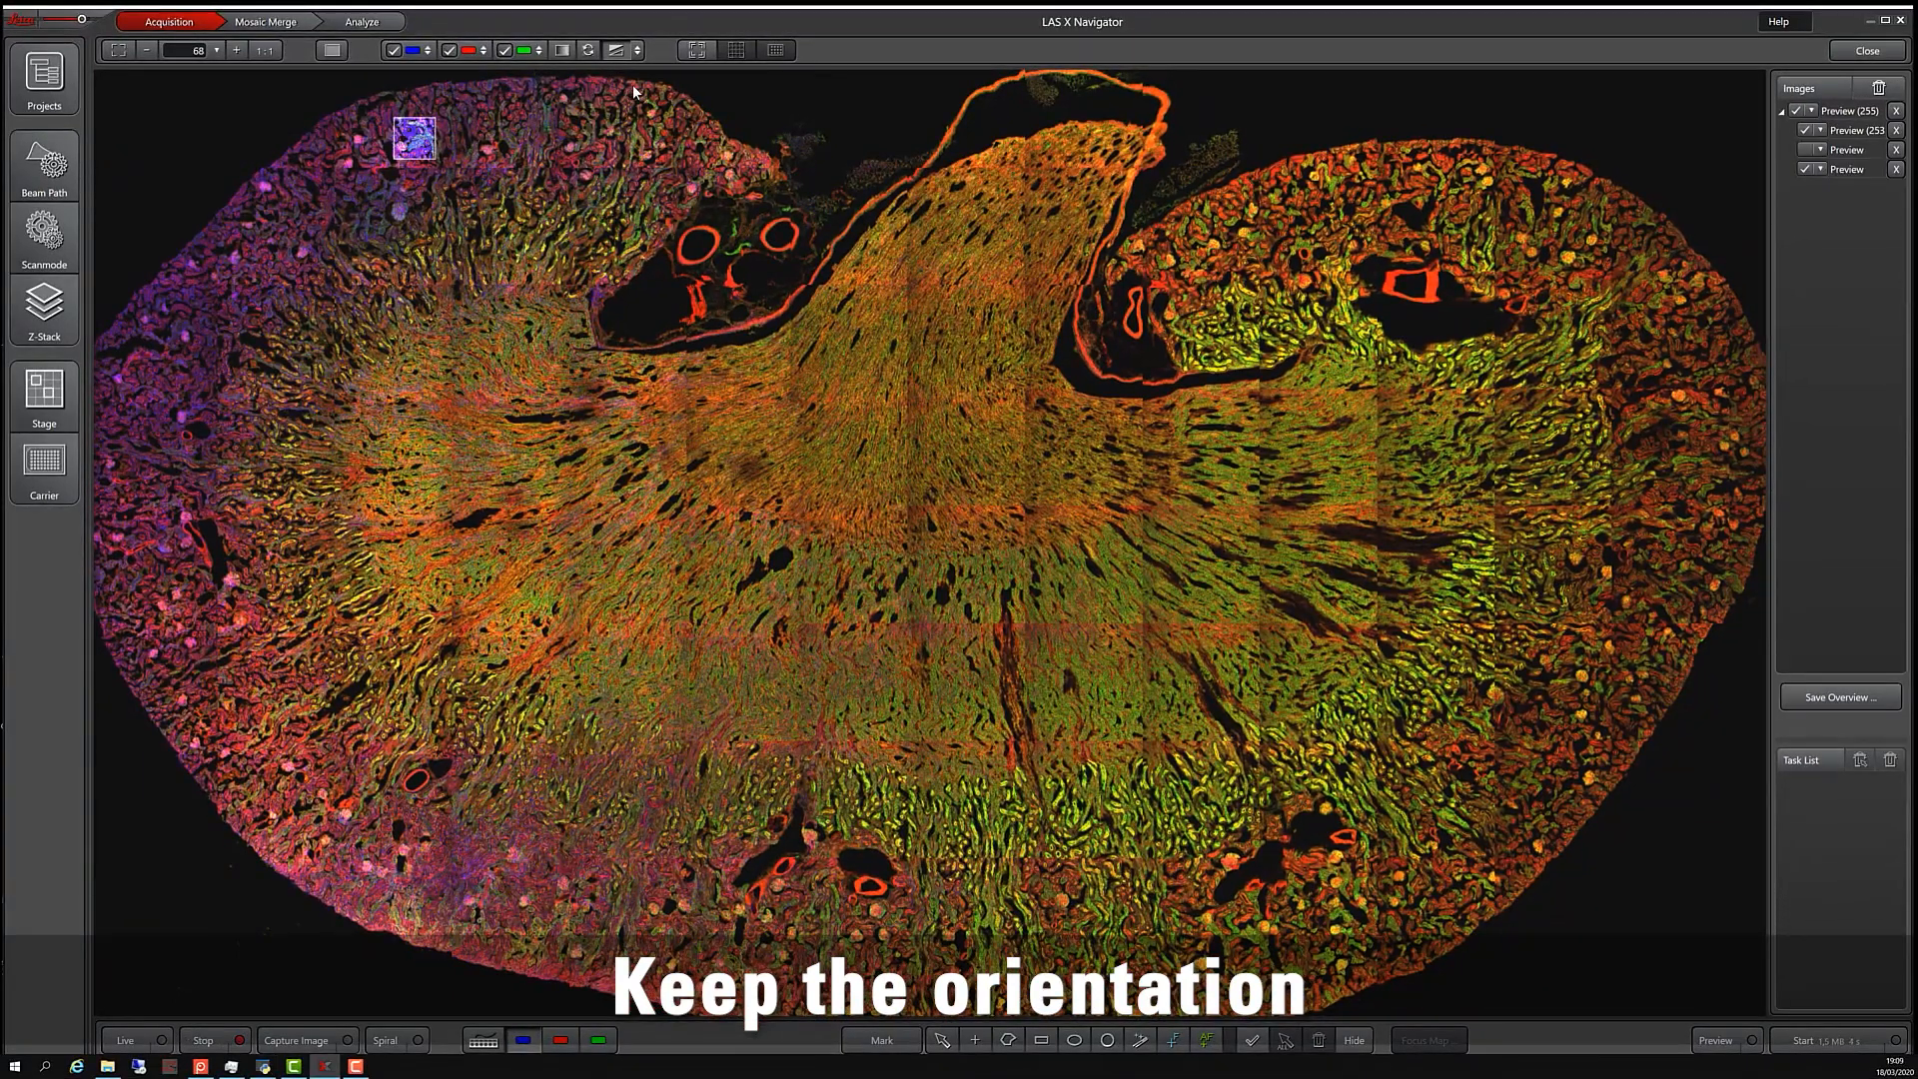
mouse_move(696, 50)
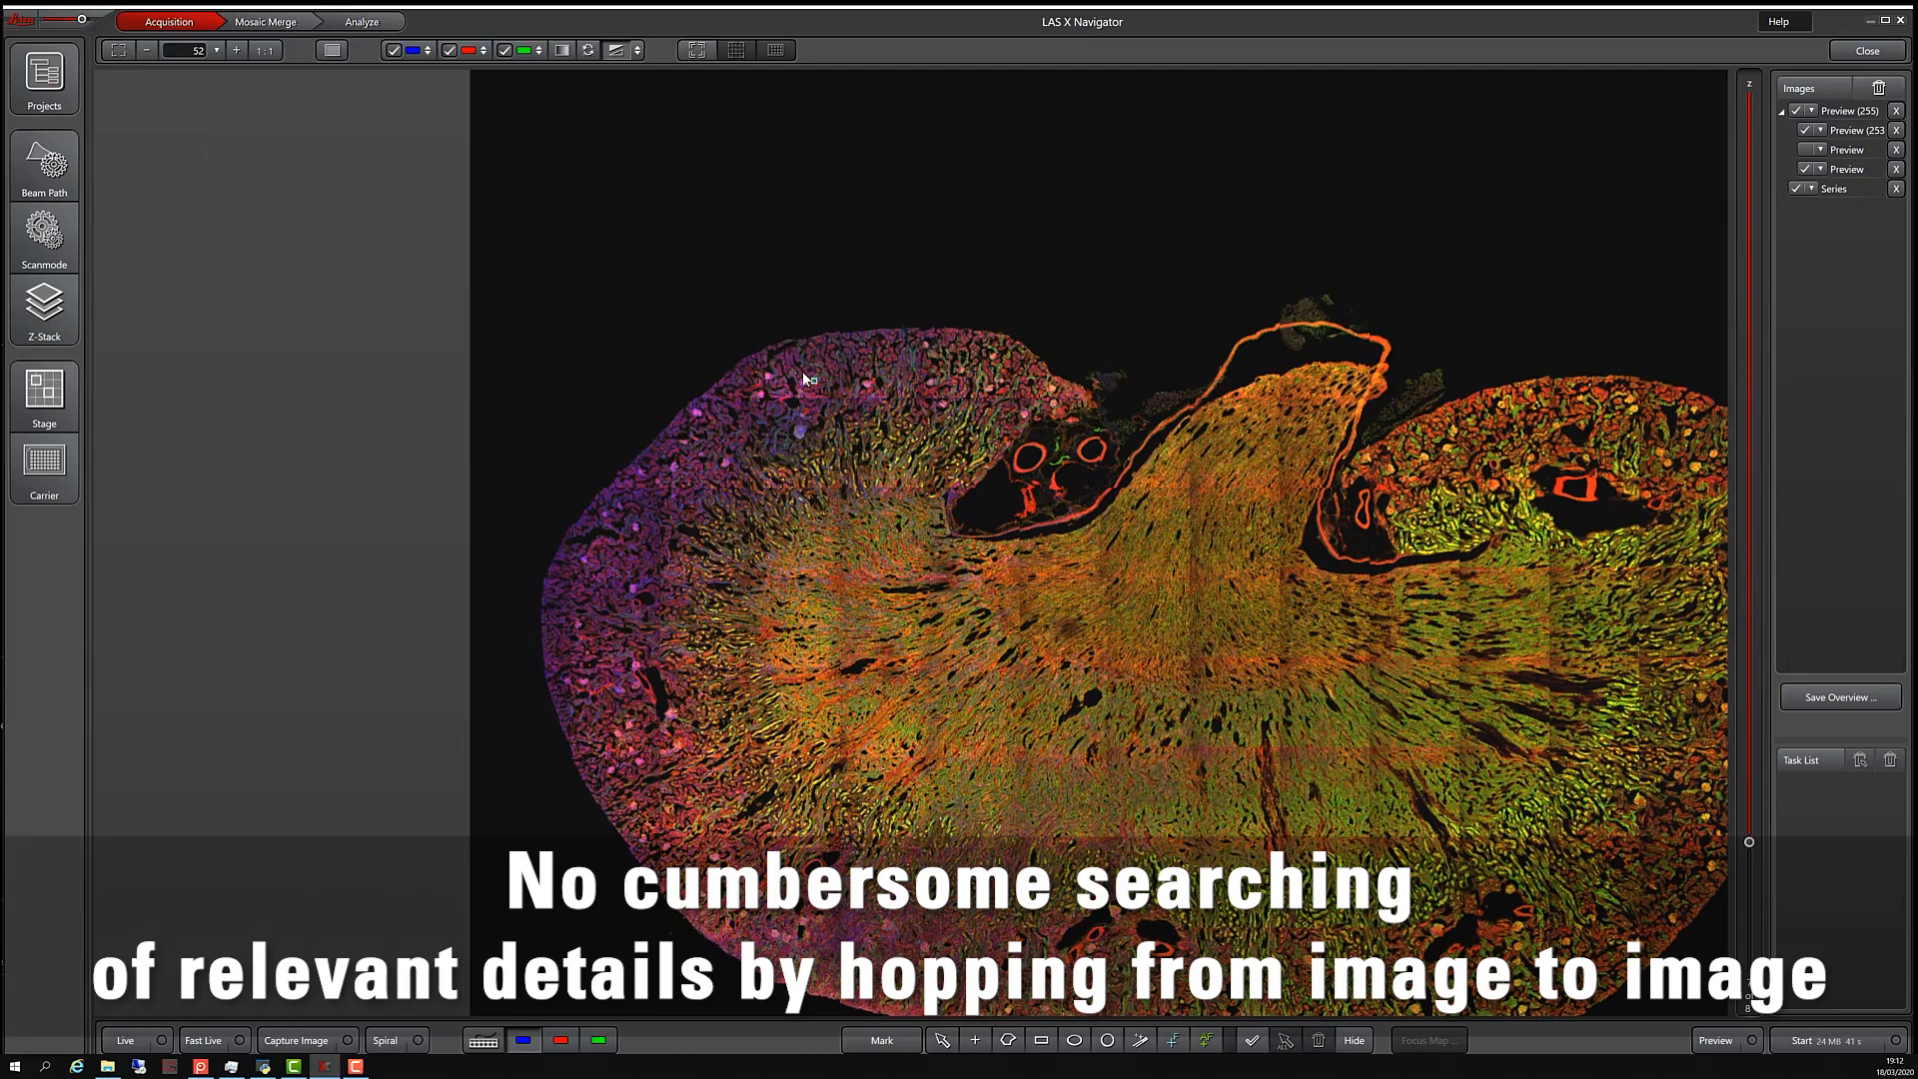
mouse_move(697, 50)
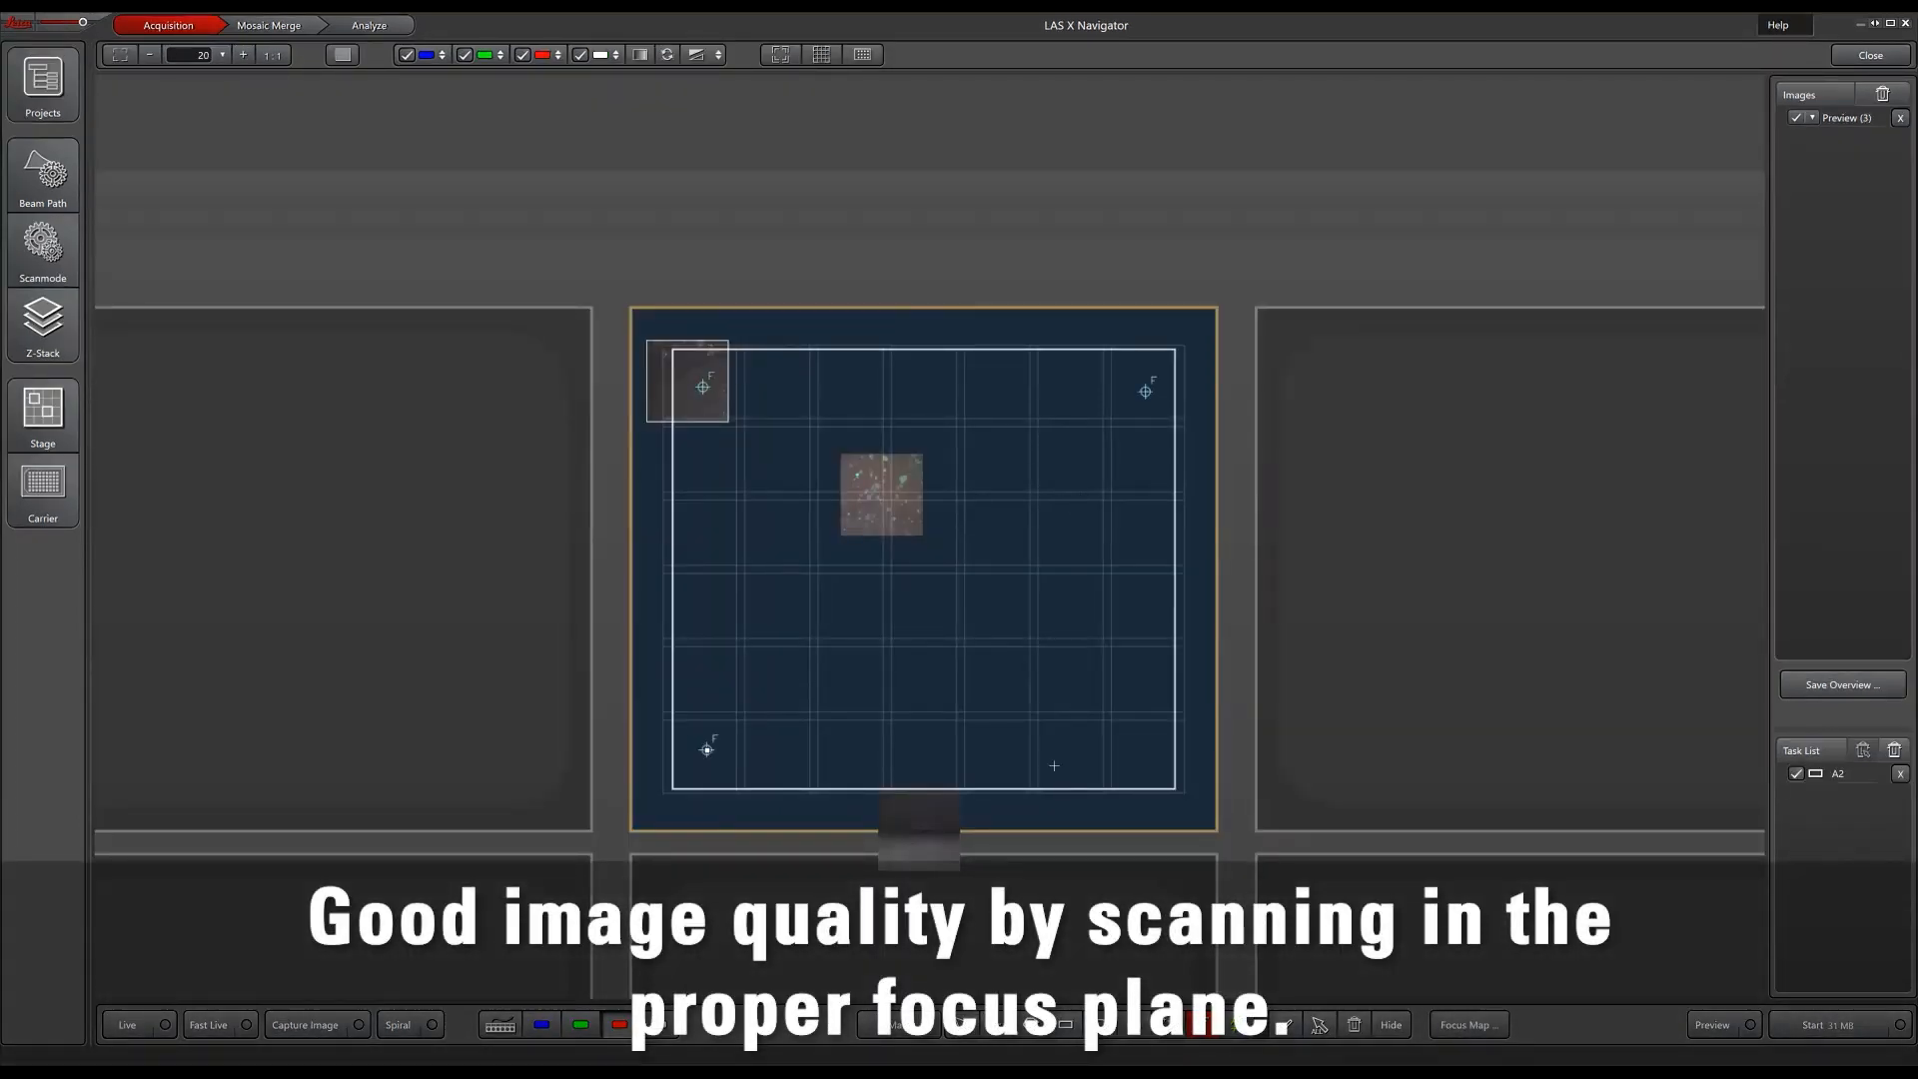
Step: Inspect the four X/Y/Z focus points in Focus Map, then go to Mosaic Merge
click(1466, 1024)
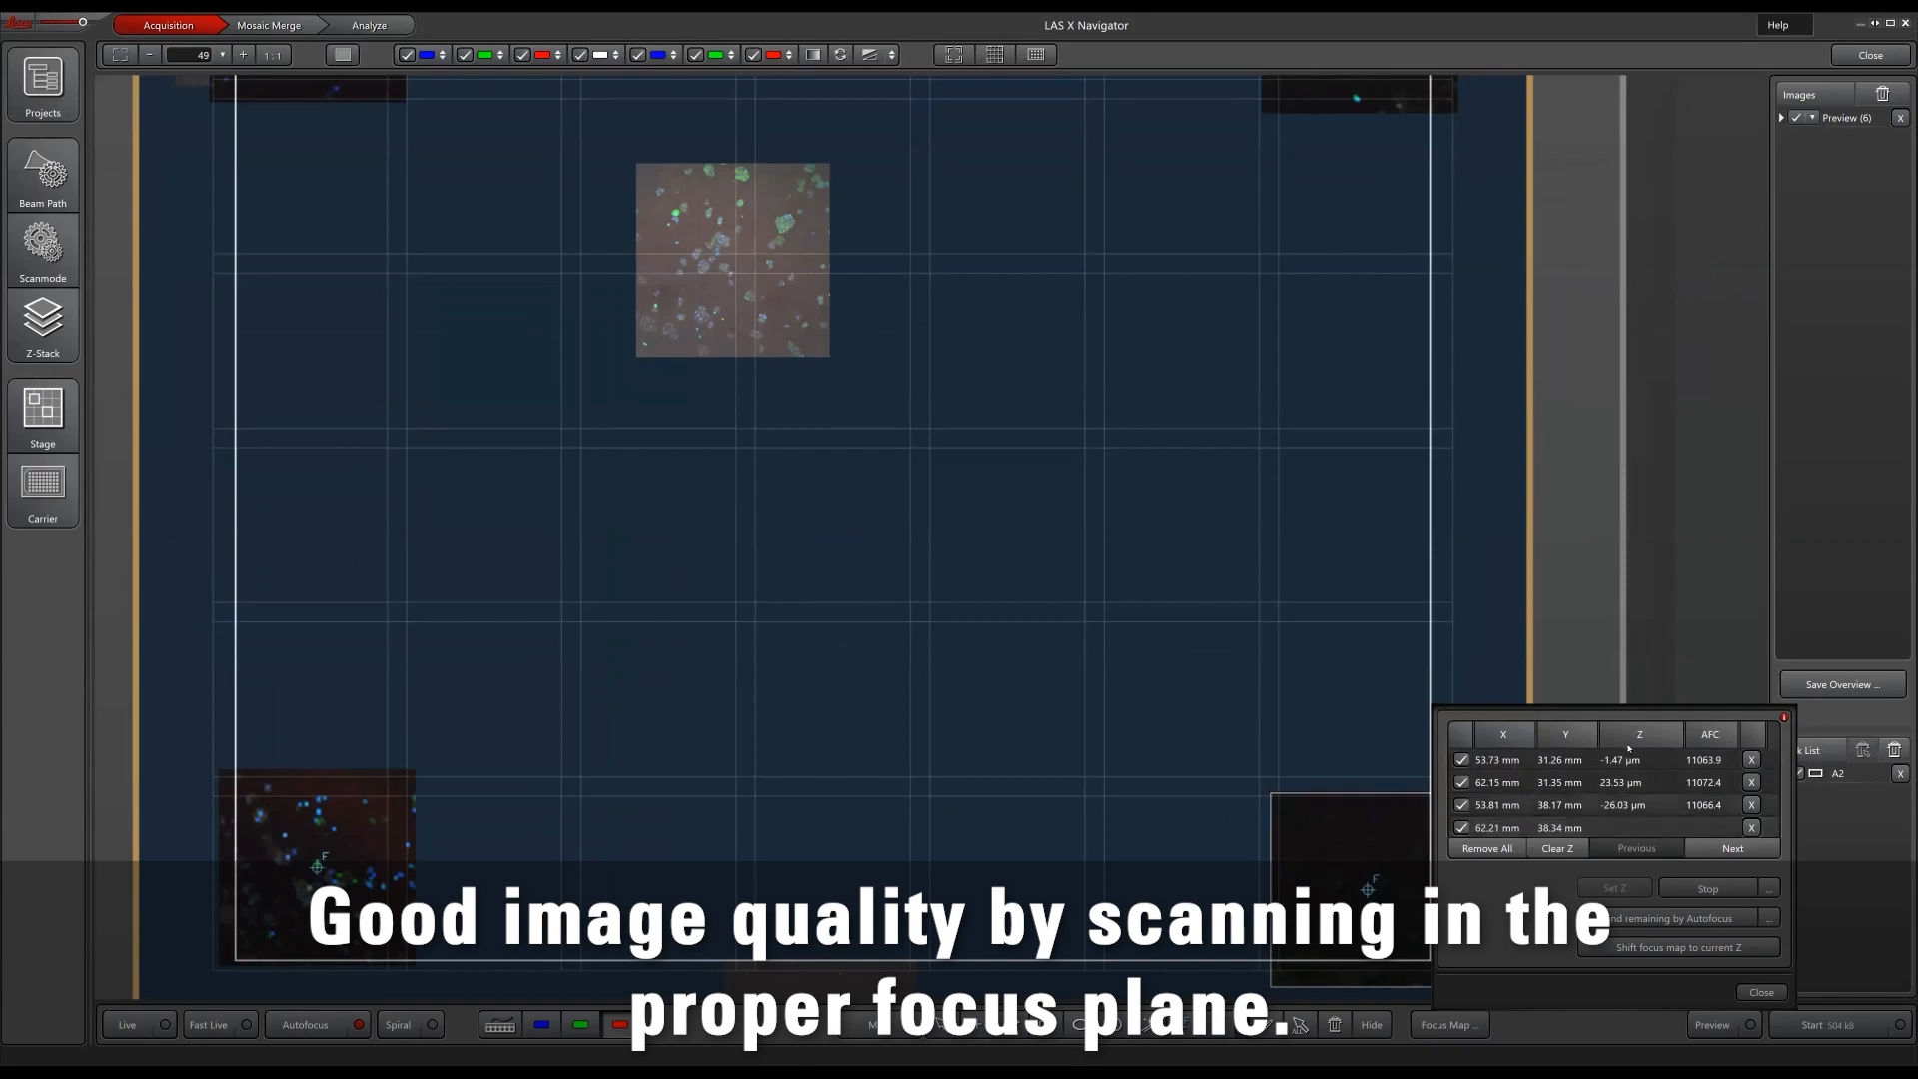
mouse_move(1635, 848)
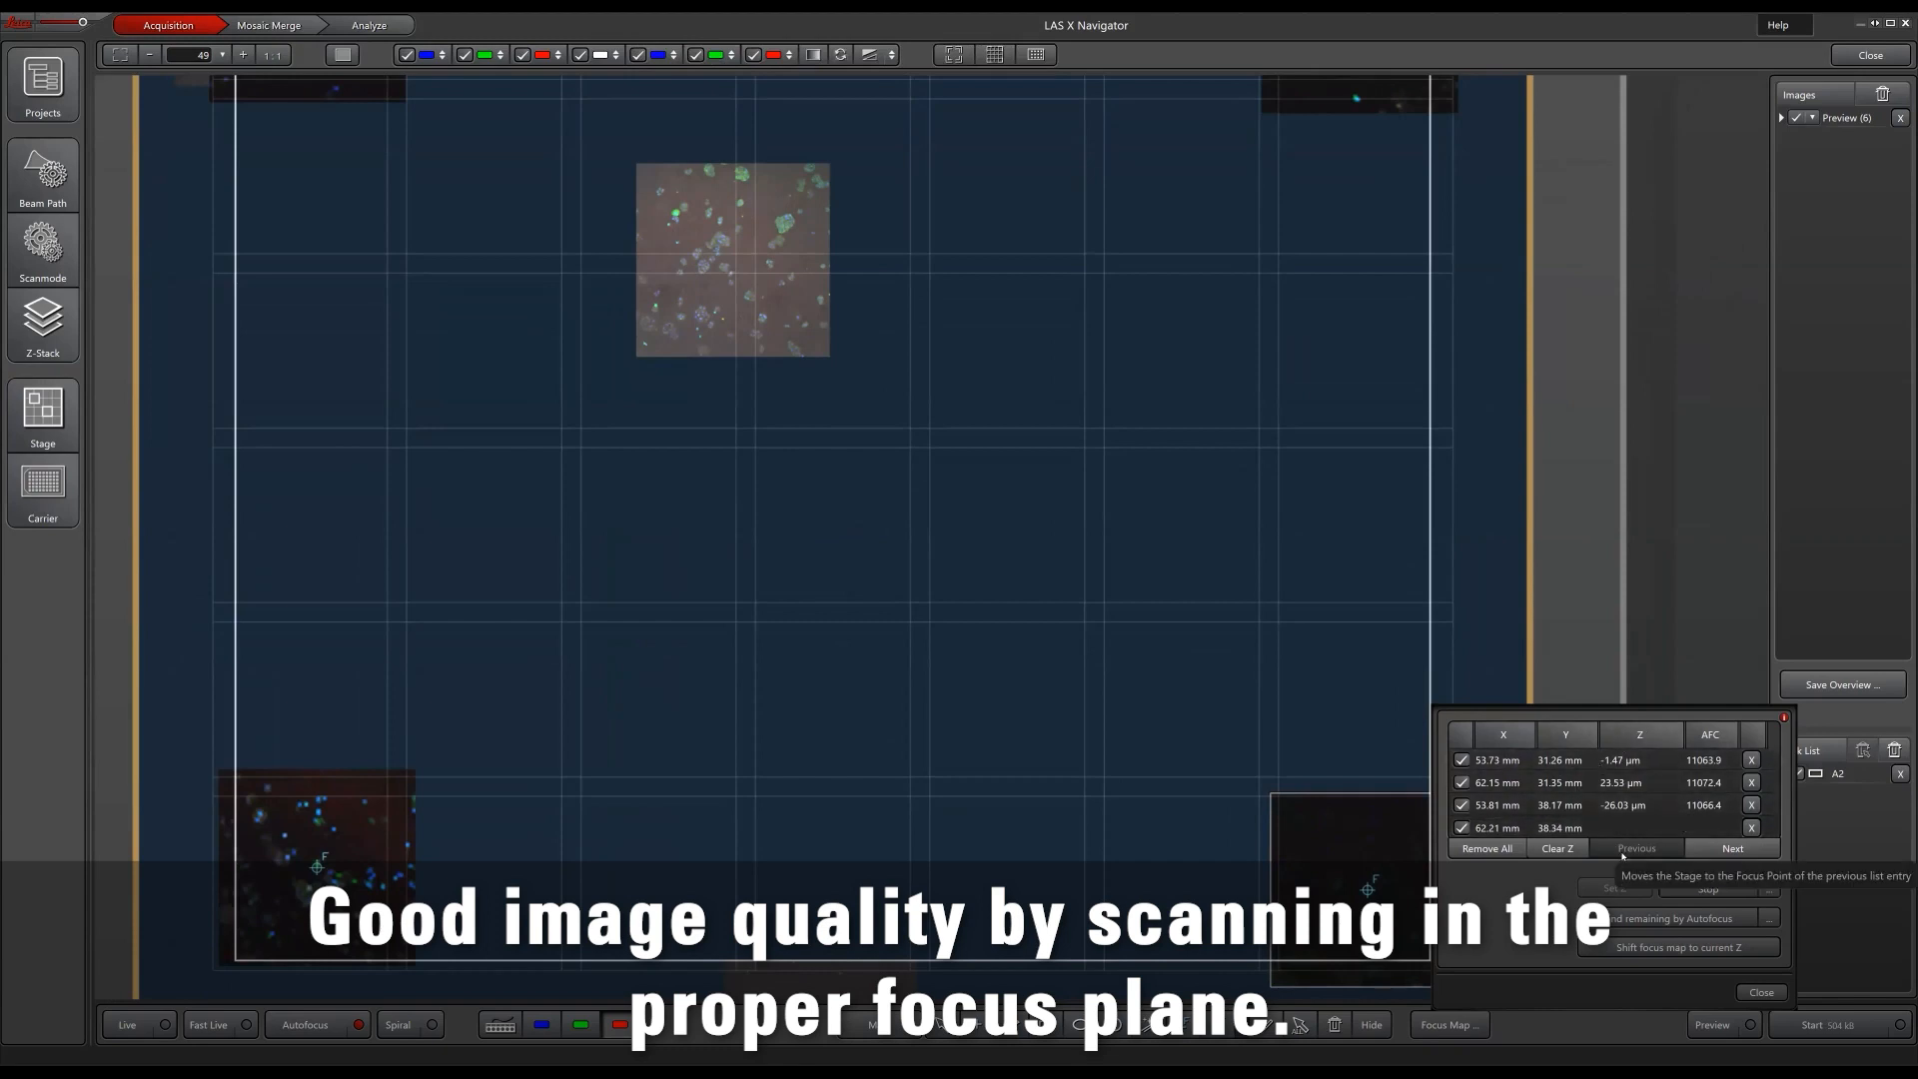
click(267, 24)
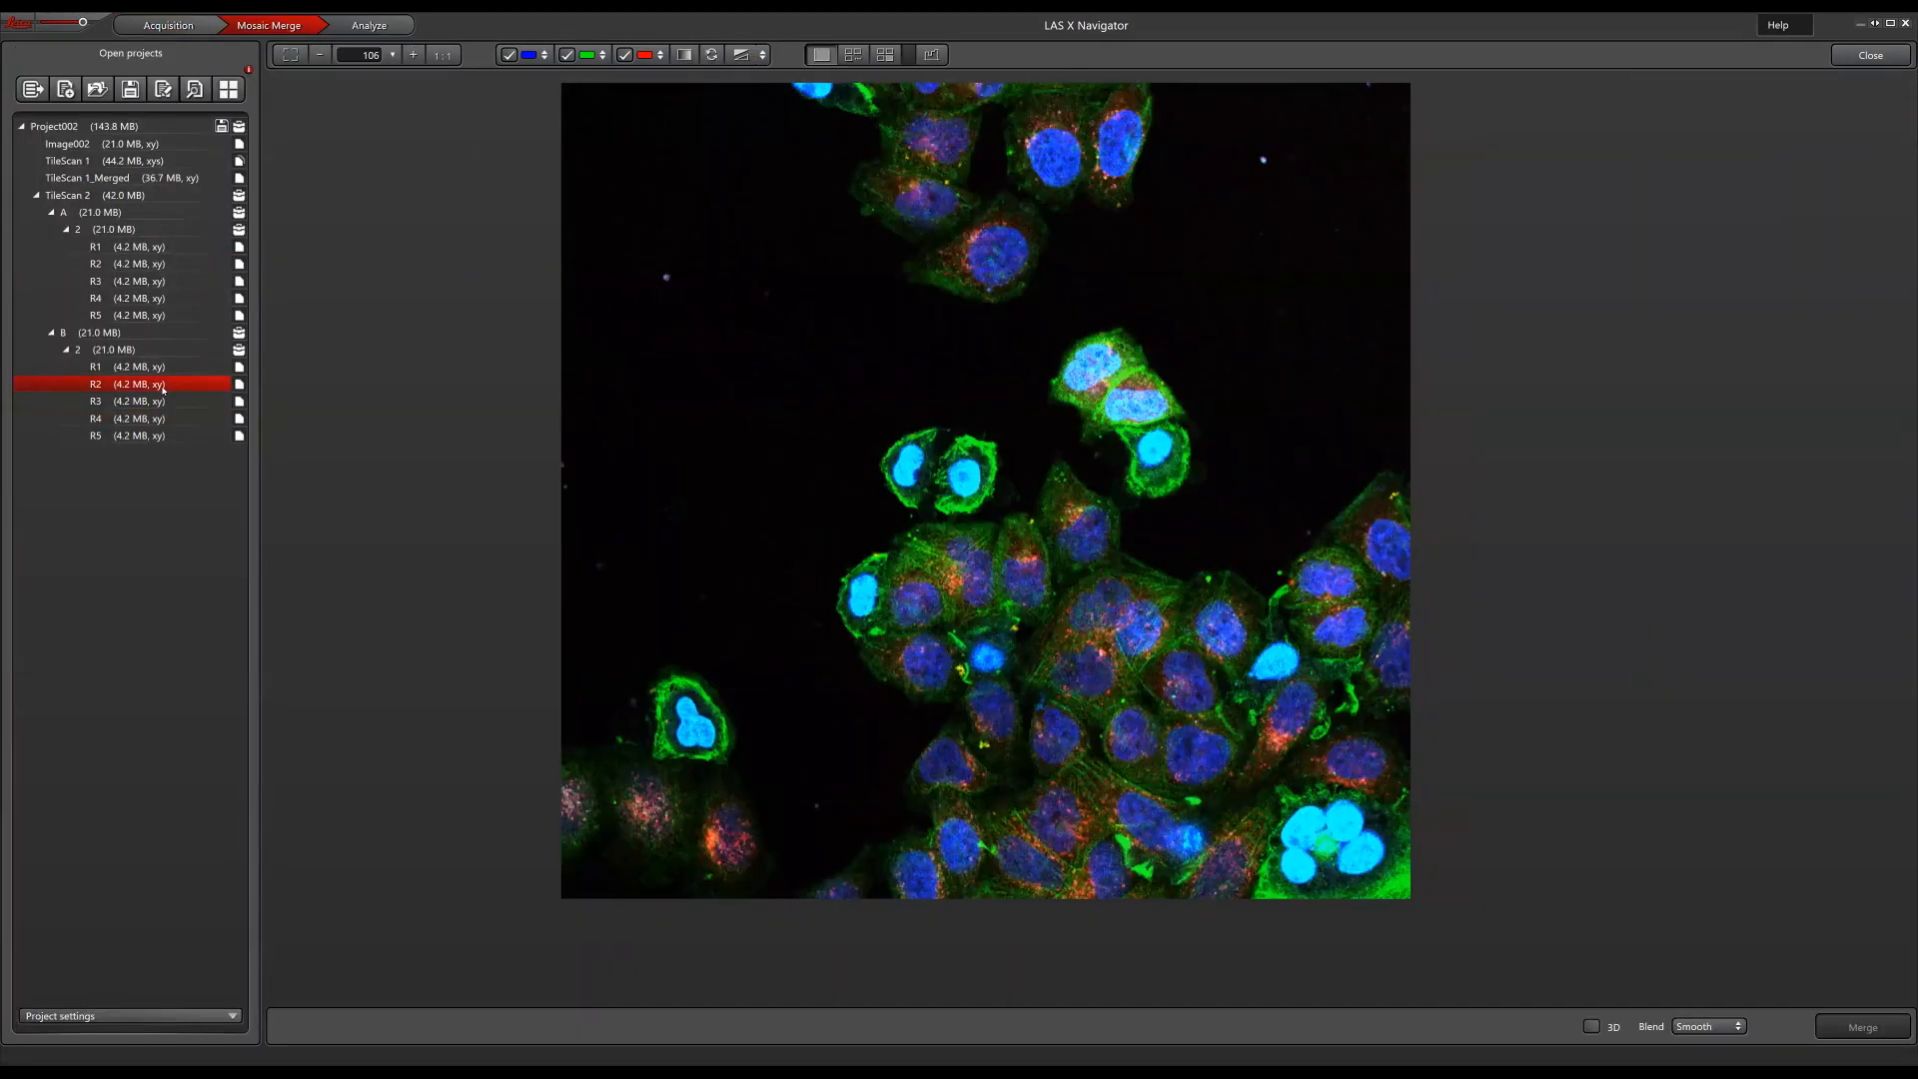
Step: Display tile R1 of well B under TileScan 2, then return to acquisition
click(96, 365)
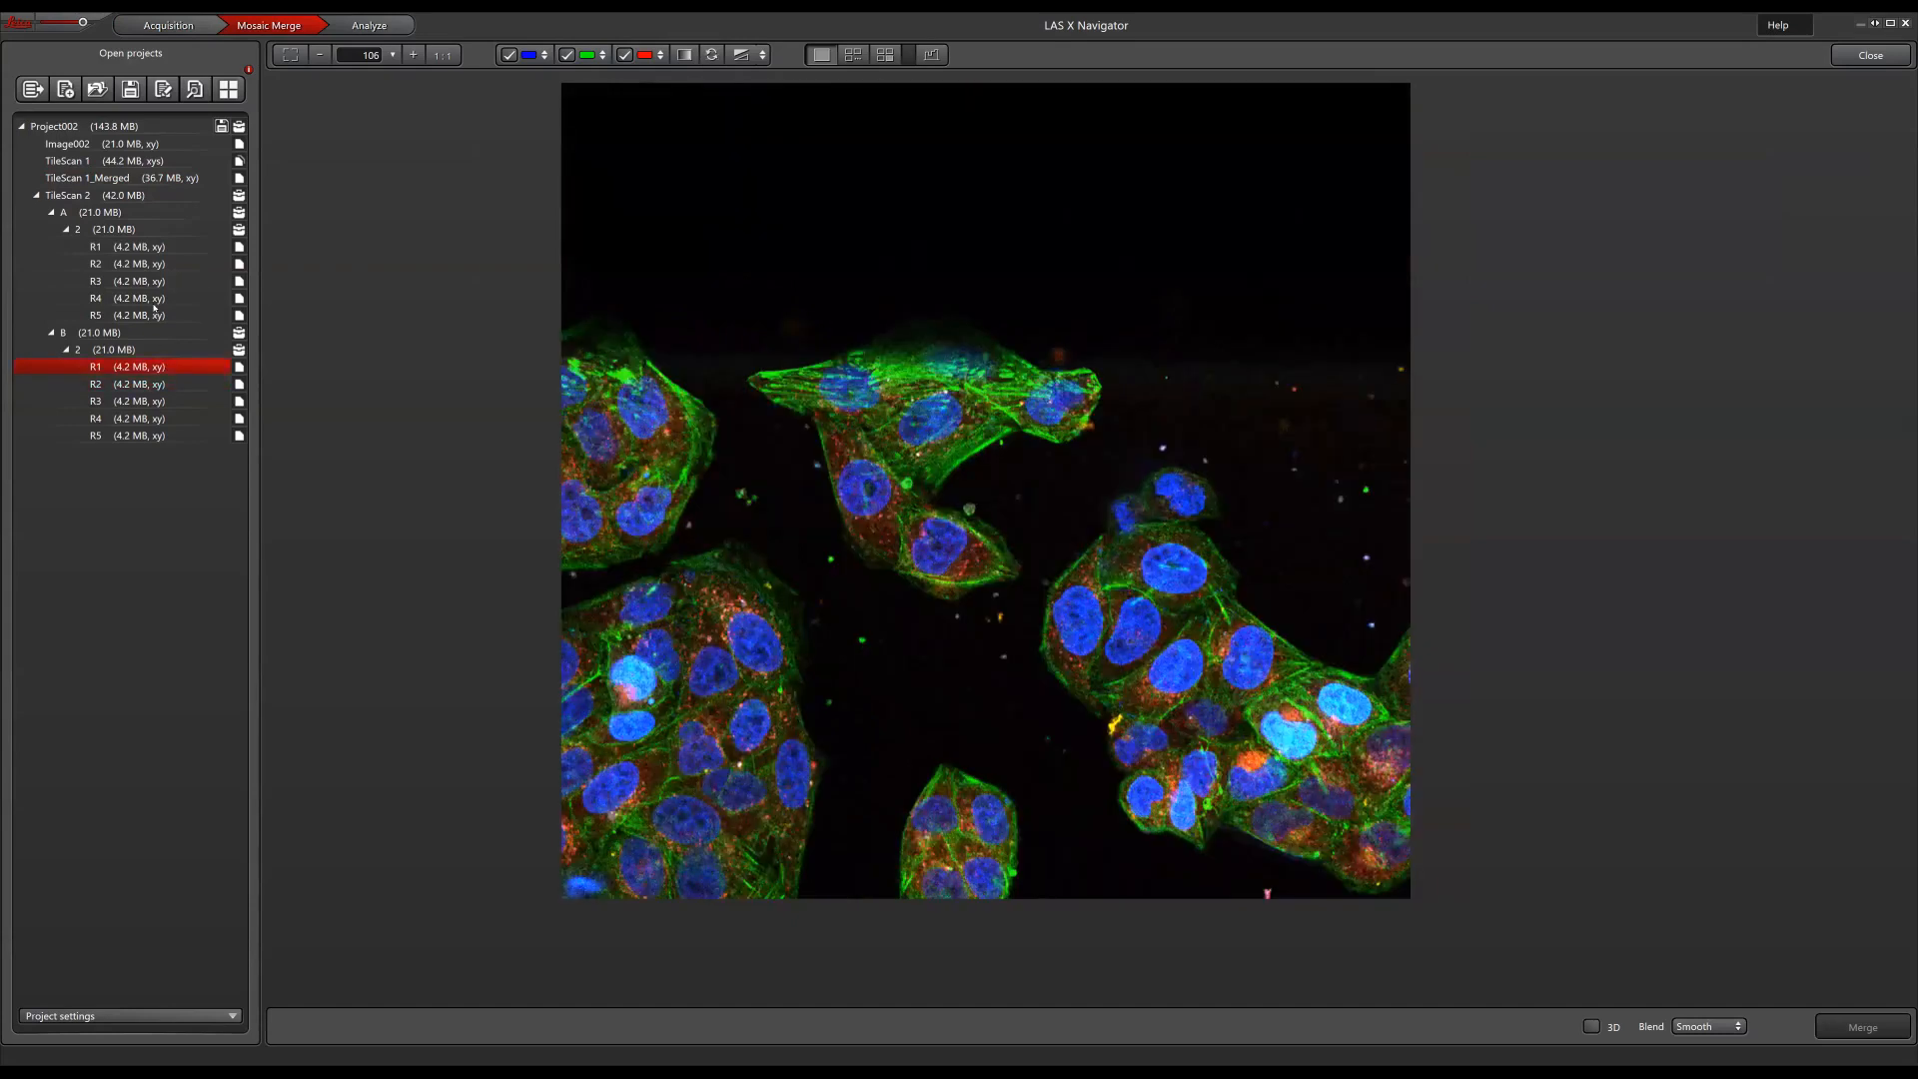
click(168, 24)
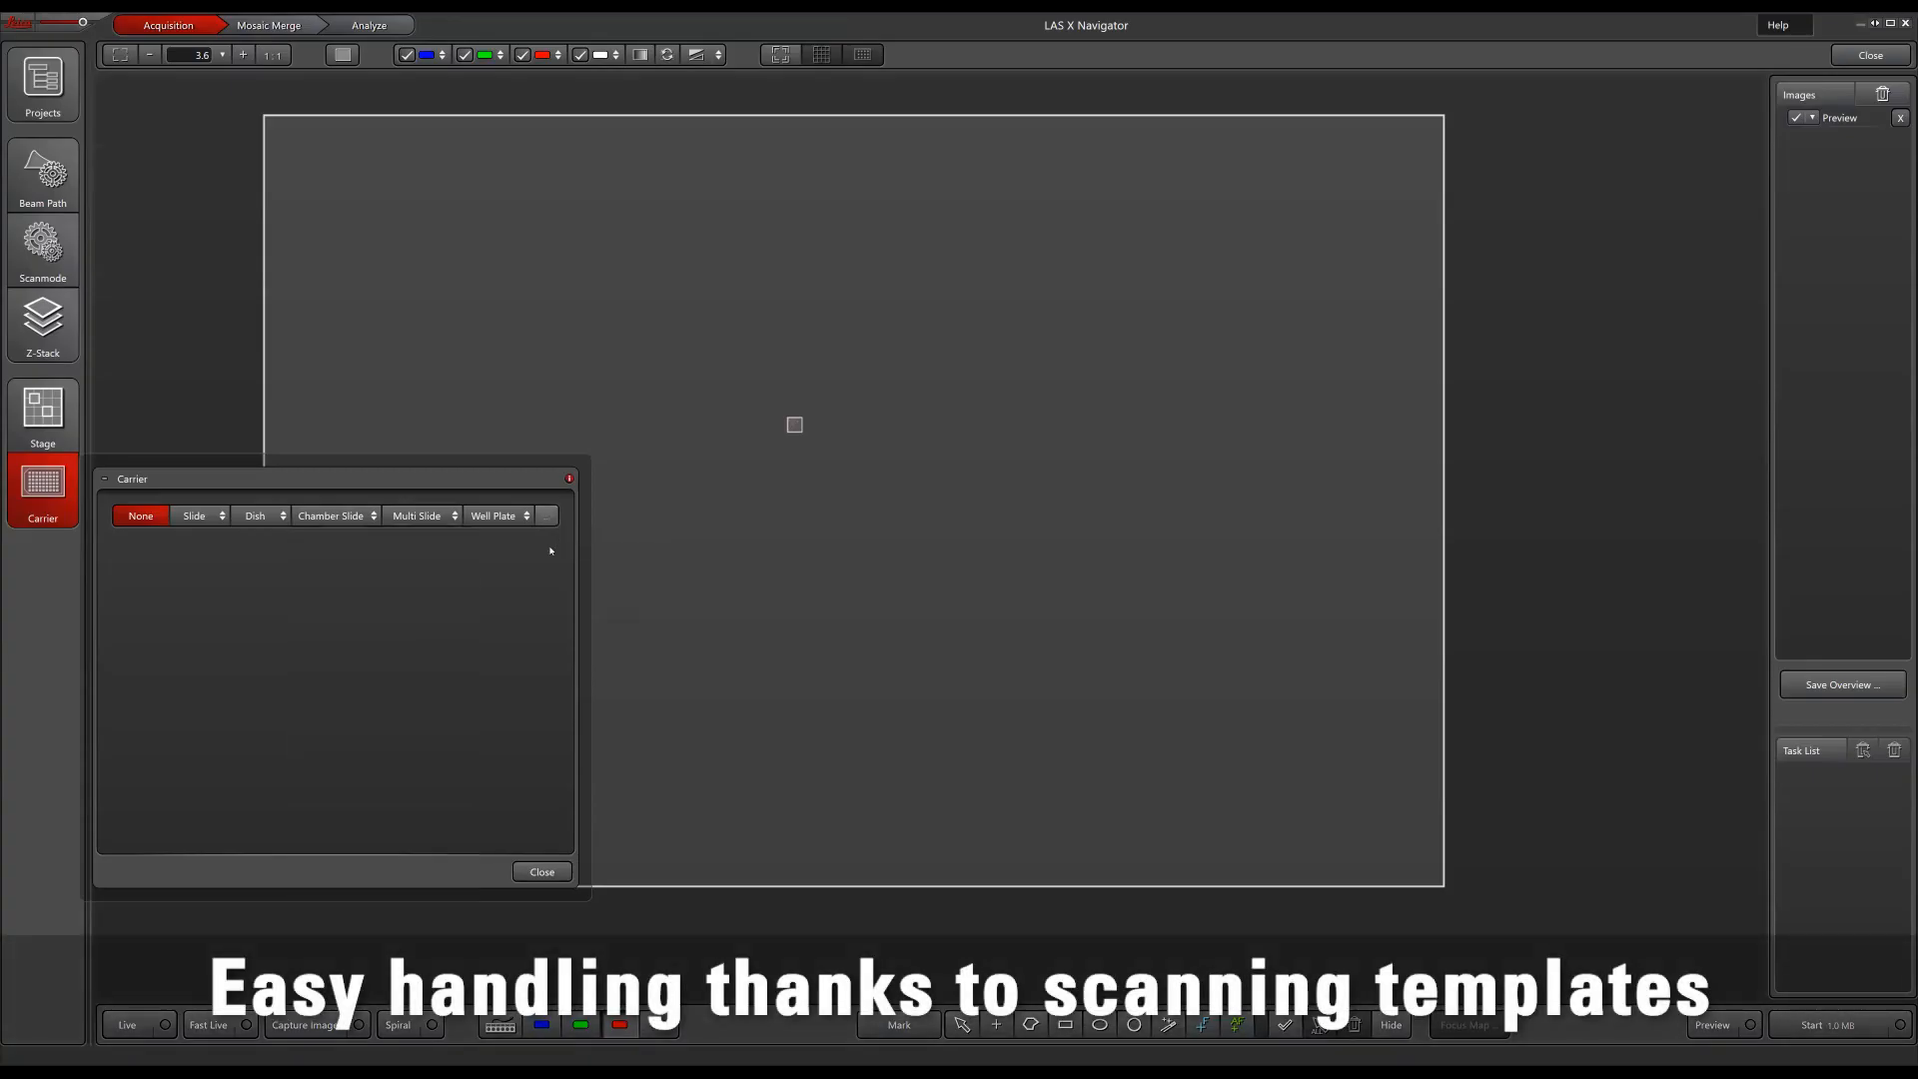
click(548, 515)
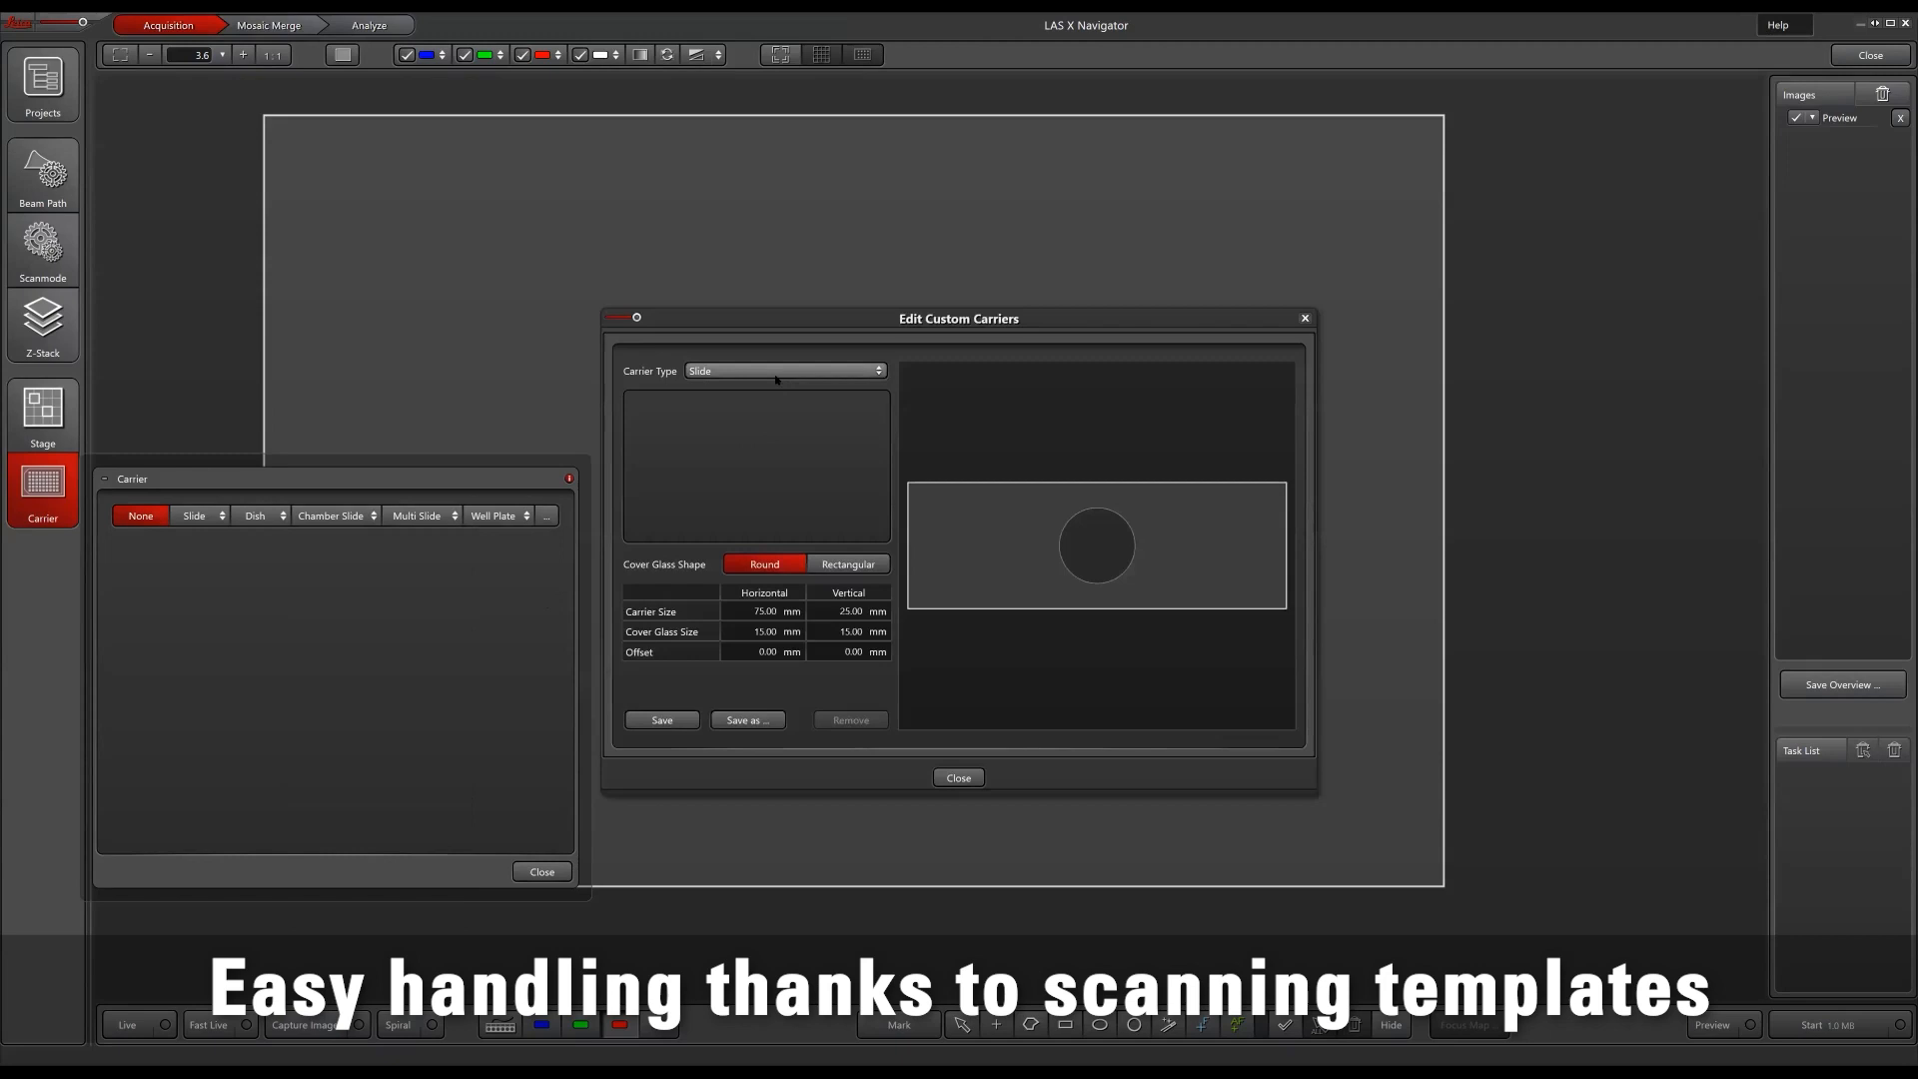
click(784, 371)
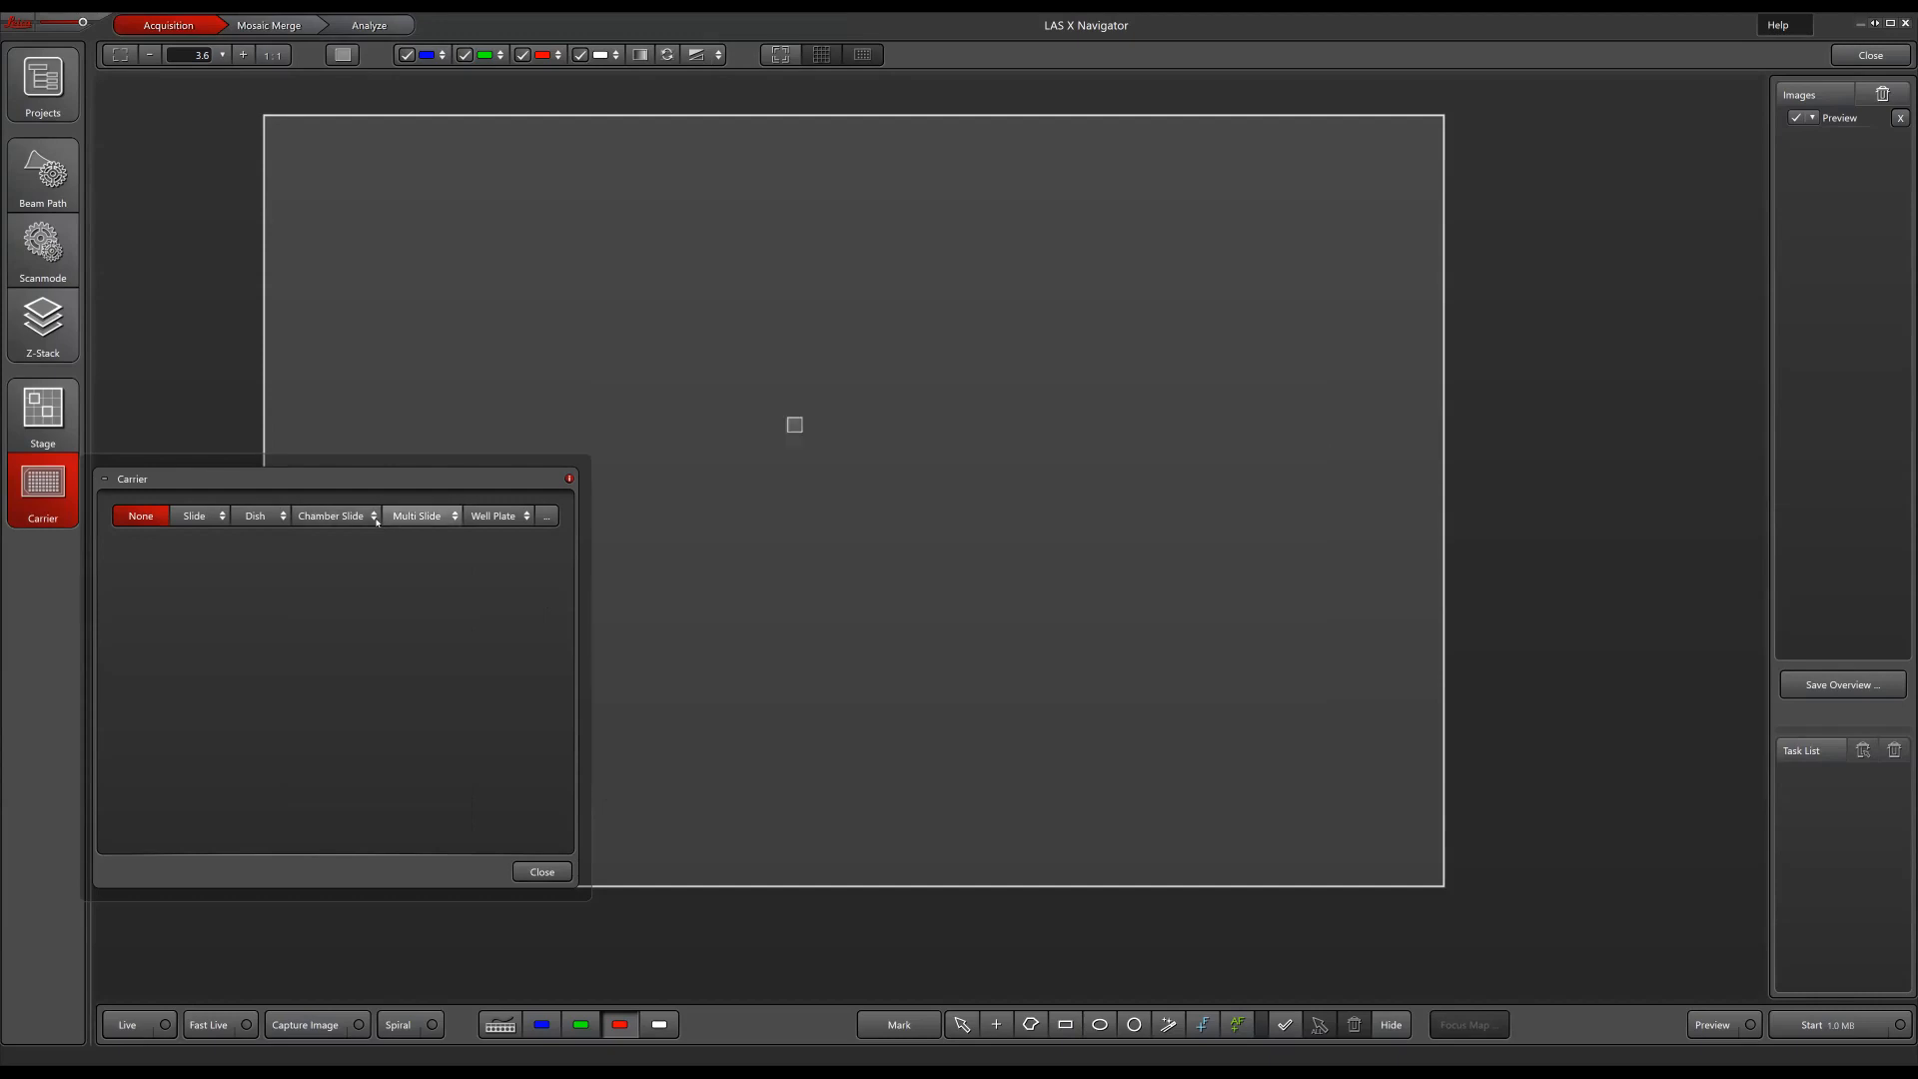
Step: Select the Ibidi µSlide 4x2 8 Well template from the Chamber Slide dropdown
click(372, 515)
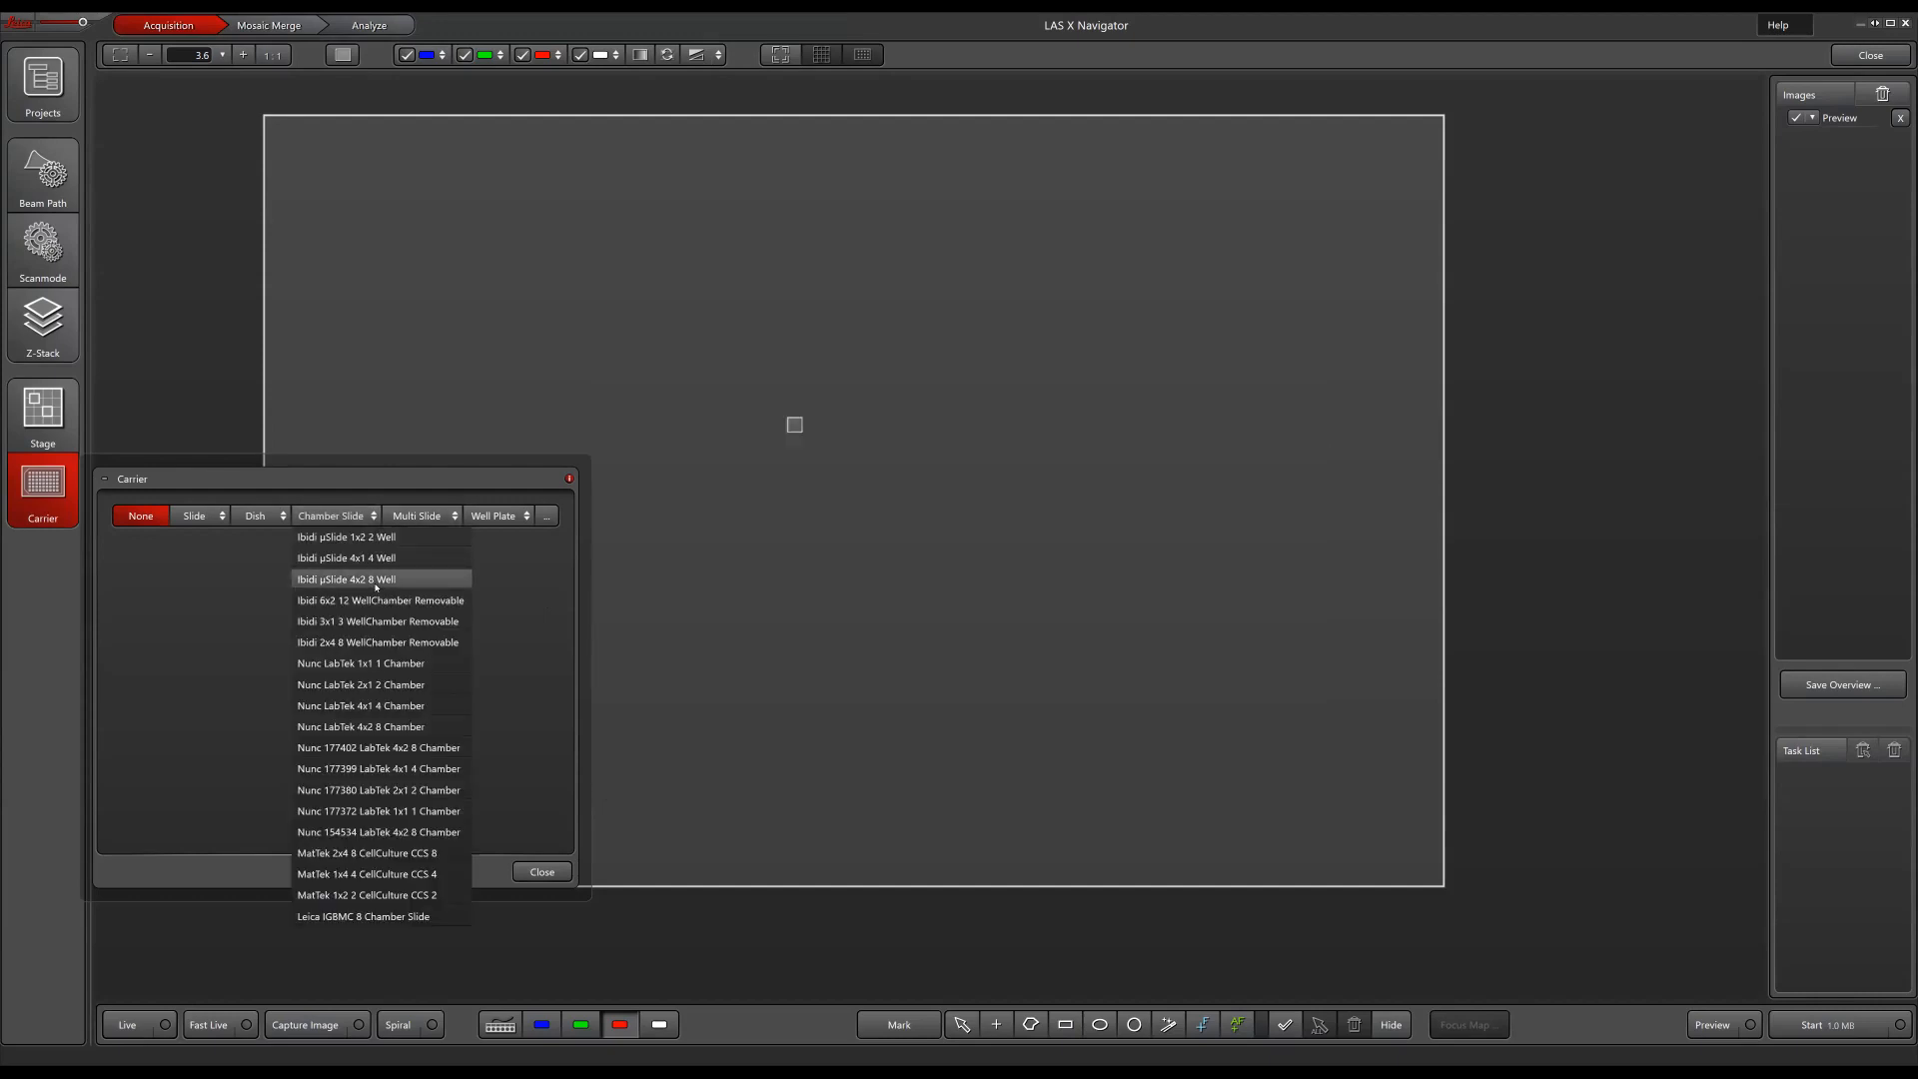
click(346, 578)
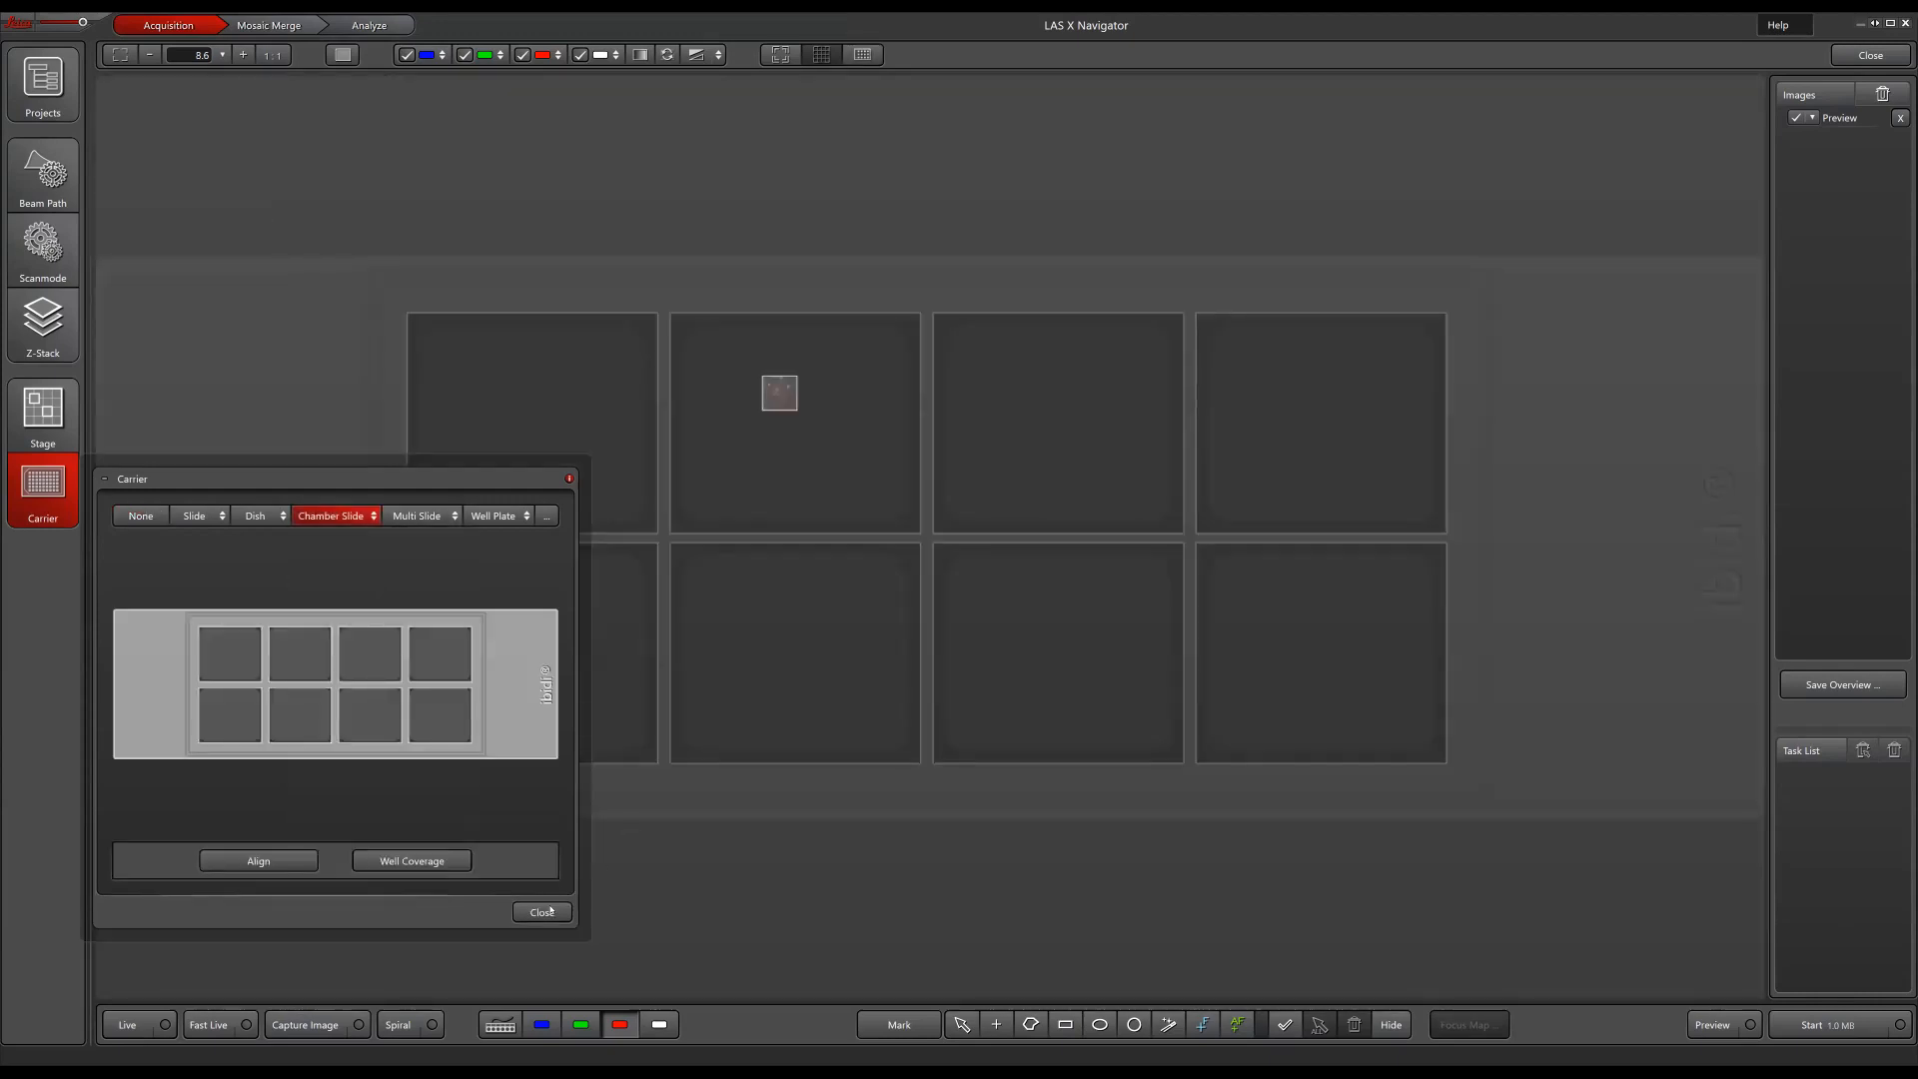